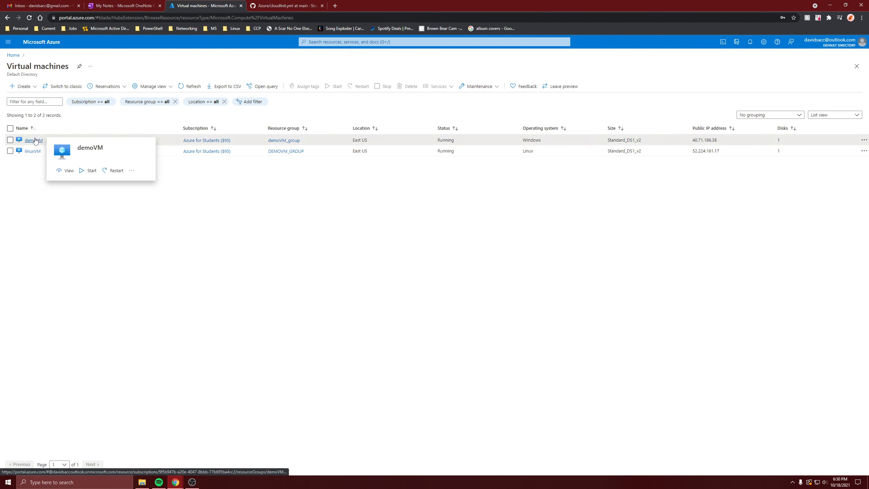
Open demoVM and go to its Diagnostic settings, then Boot diagnostics.
click(33, 139)
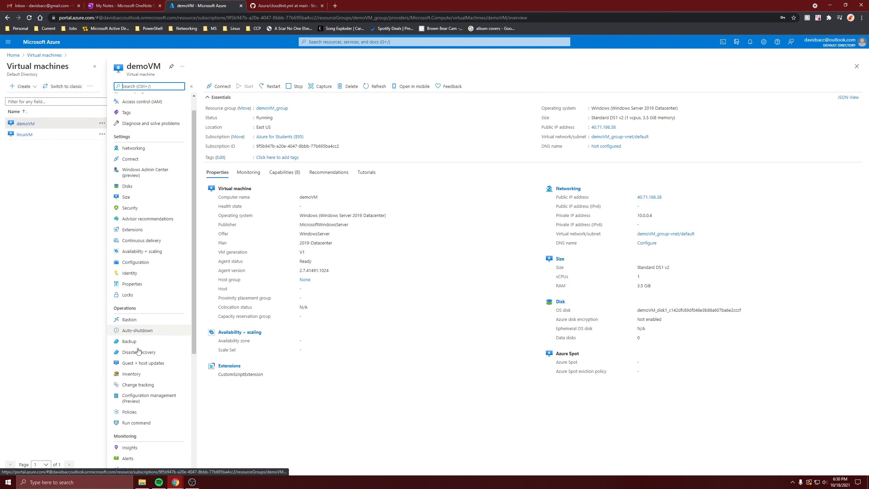
scroll(down, 3)
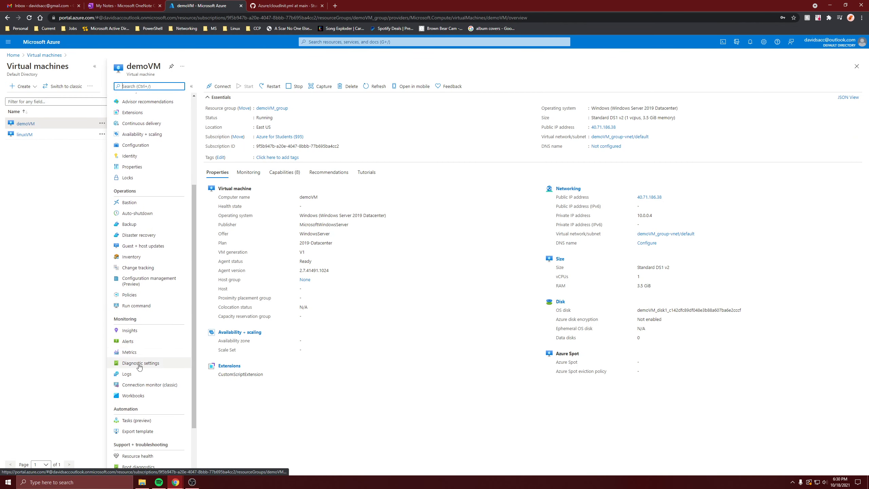
click(139, 363)
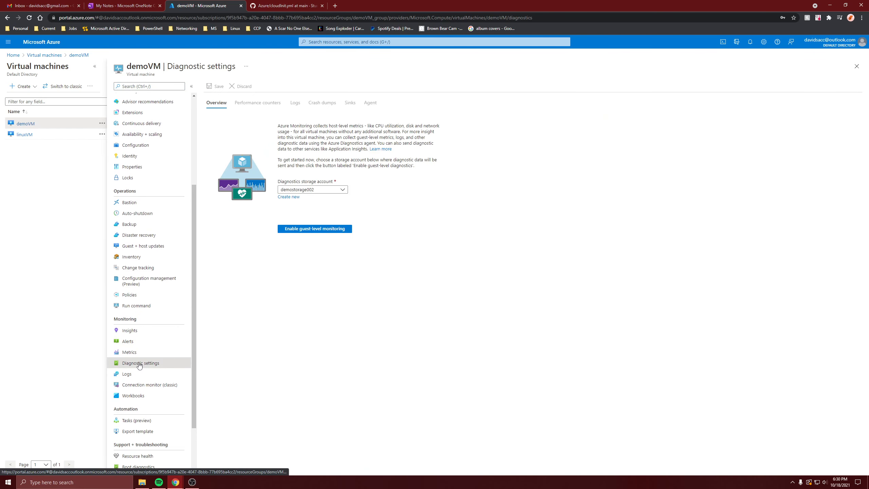
click(138, 402)
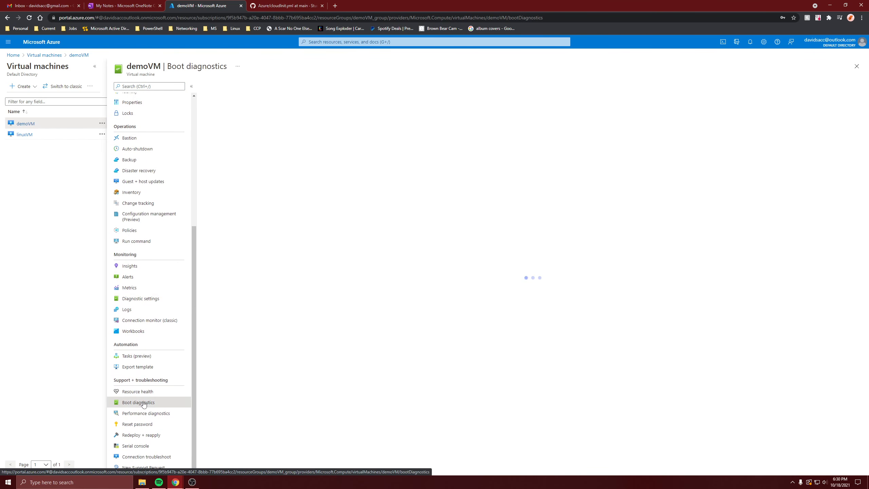
Review demoVM's boot screenshot and serial log, then open the boot diagnostics Settings.
click(138, 402)
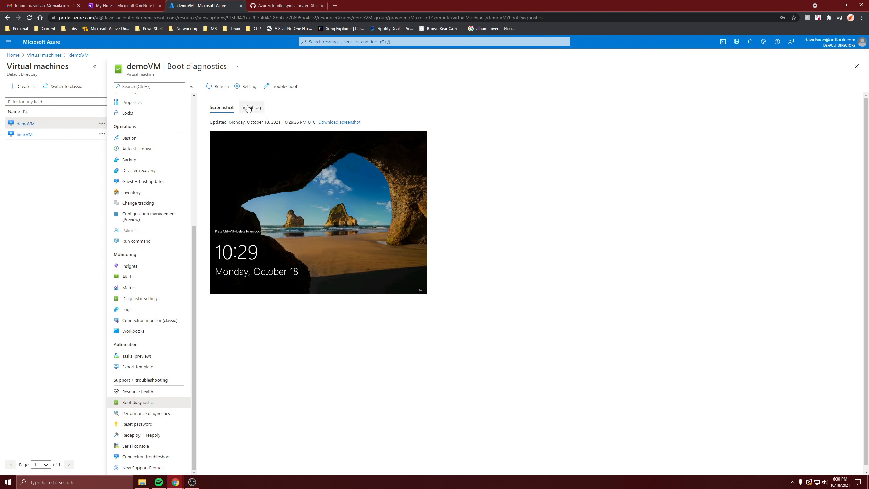
click(252, 108)
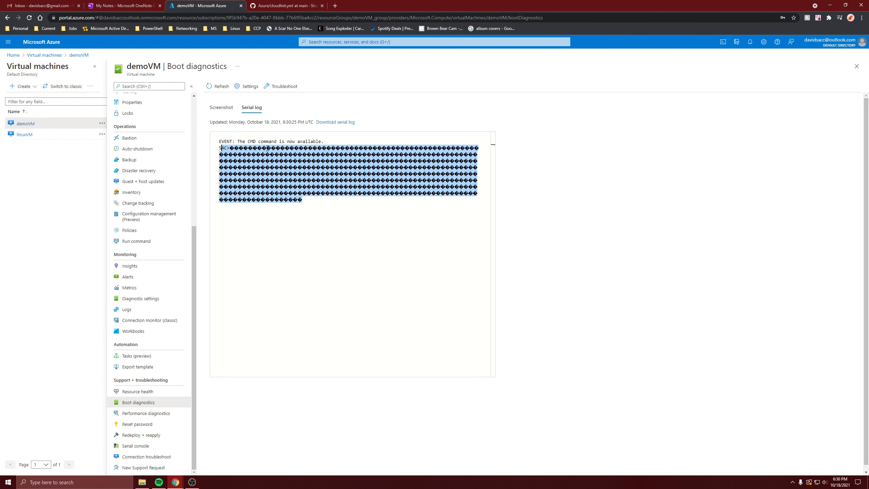
click(248, 85)
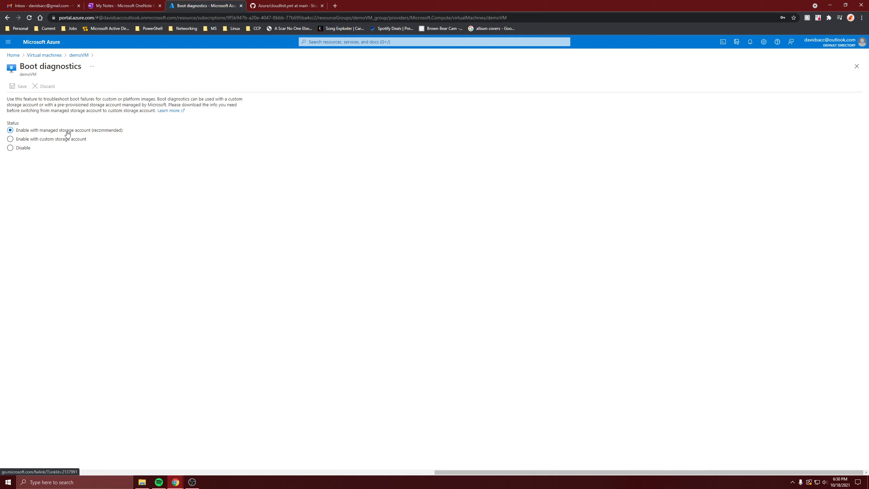
mouse_move(96, 131)
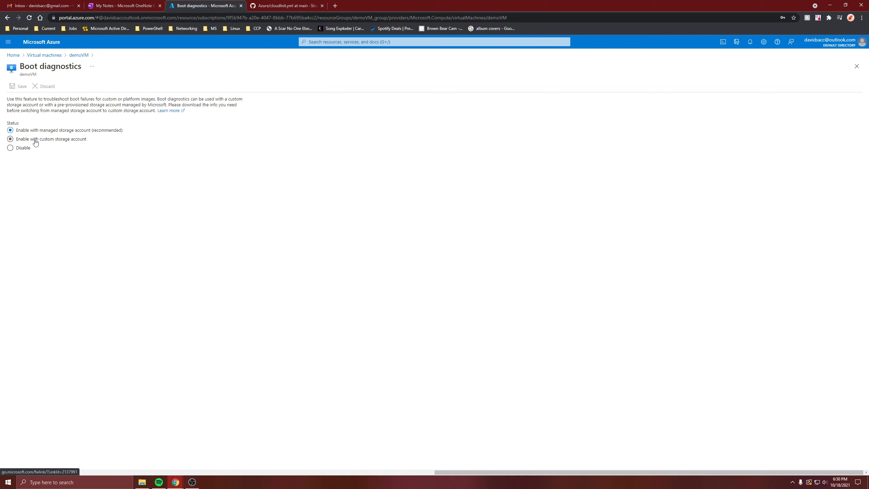
Select 'Enable with custom storage account' and browse the Diagnostics storage account list.
click(10, 139)
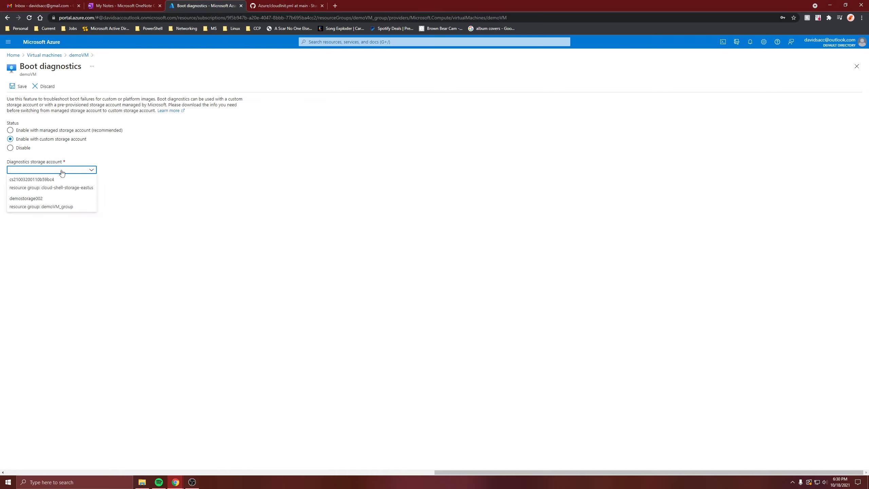
click(10, 130)
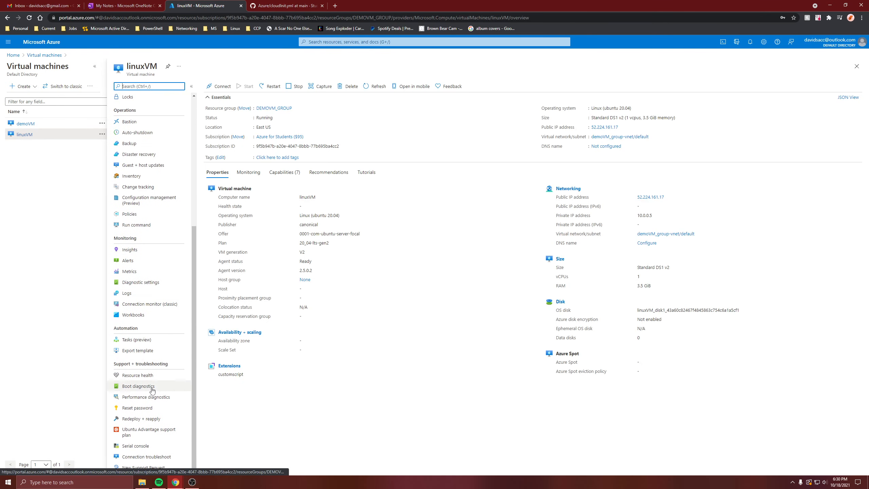
Open linuxVM's Boot diagnostics and show its serial log with cloud-init output.
click(138, 385)
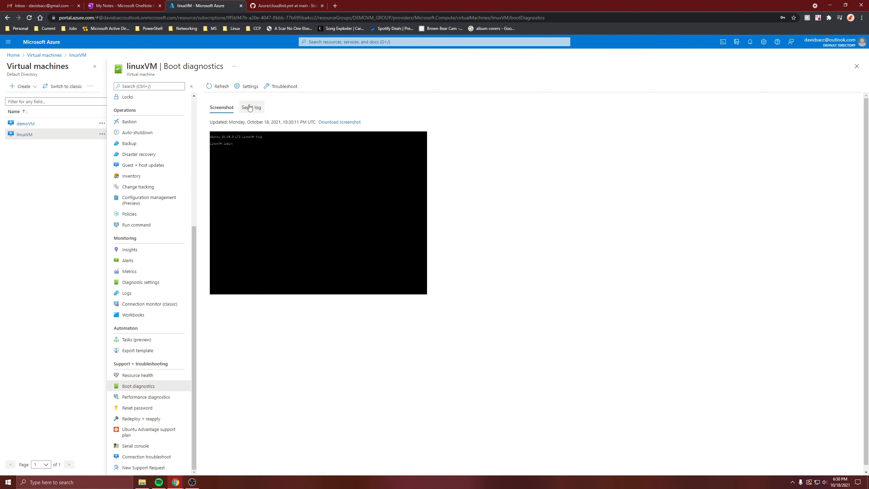
click(251, 107)
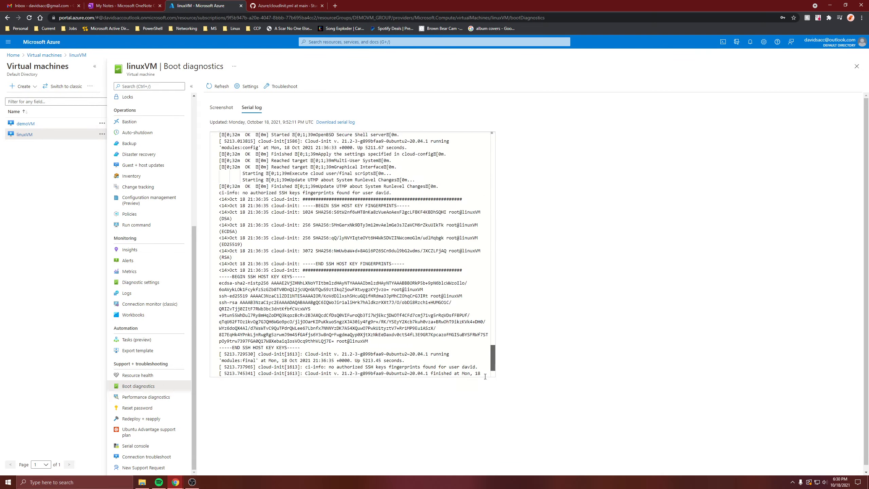
scroll(up, 3)
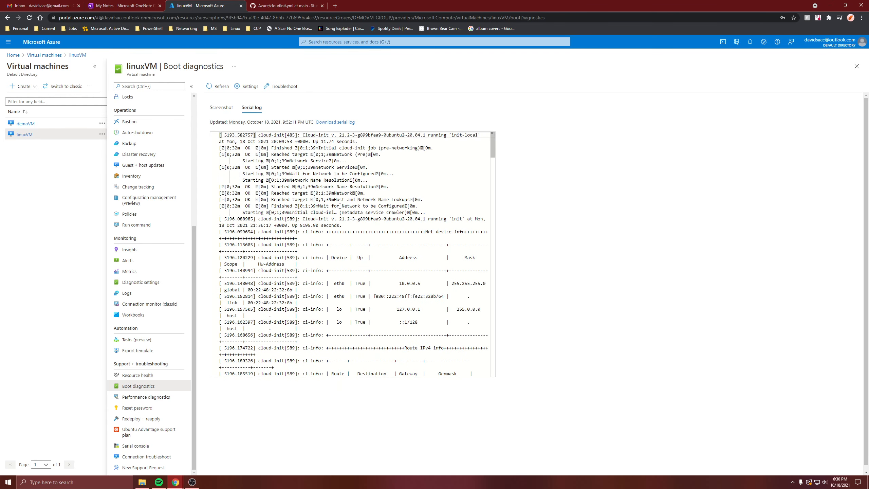
mouse_move(339, 206)
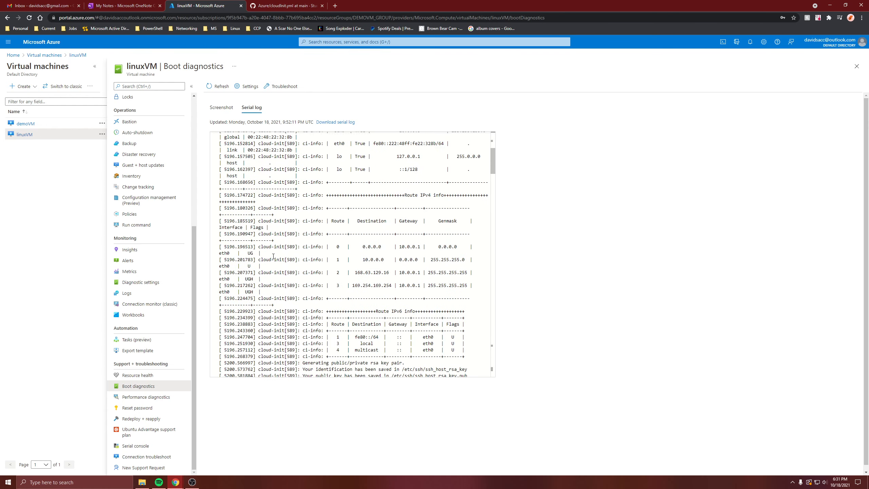
scroll(down, 3)
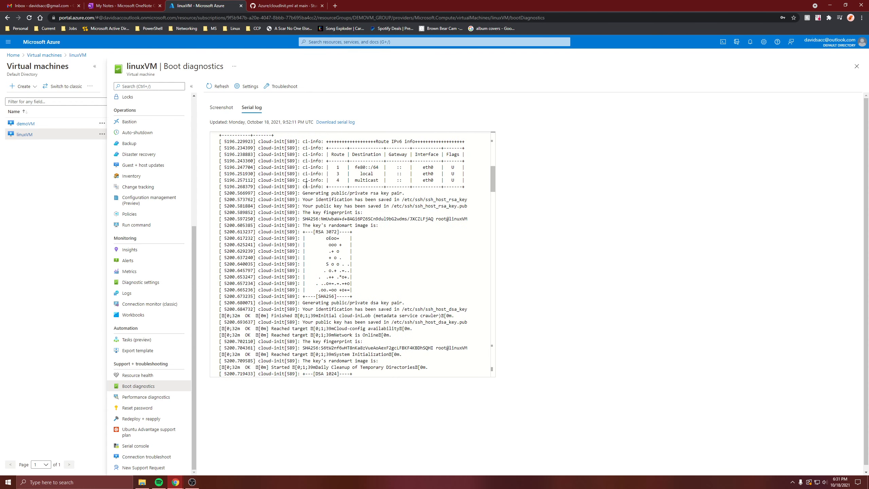
scroll(down, 3)
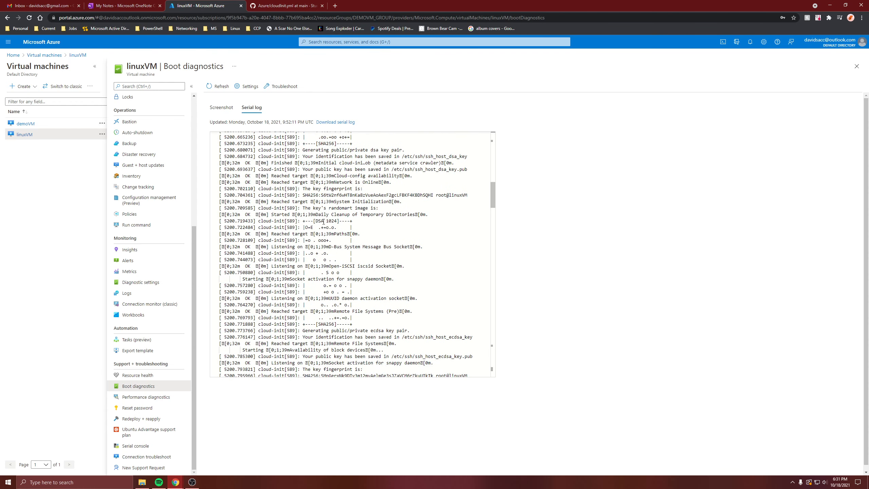
scroll(down, 3)
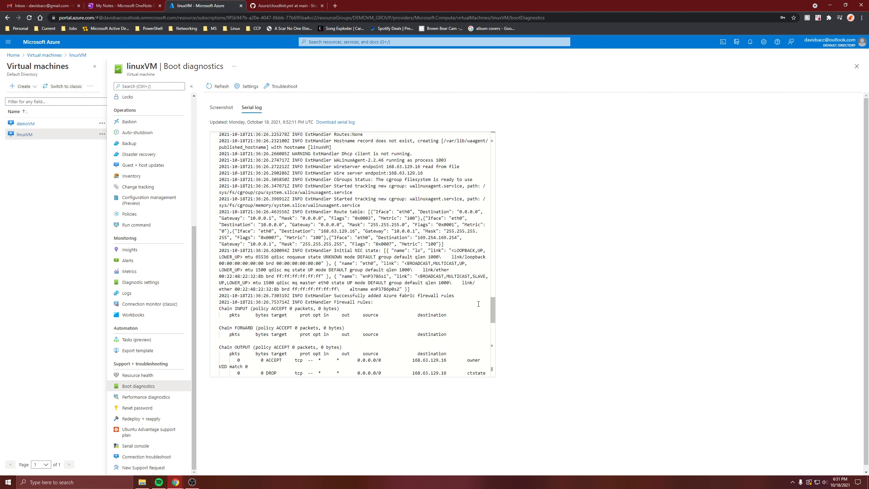
scroll(down, 3)
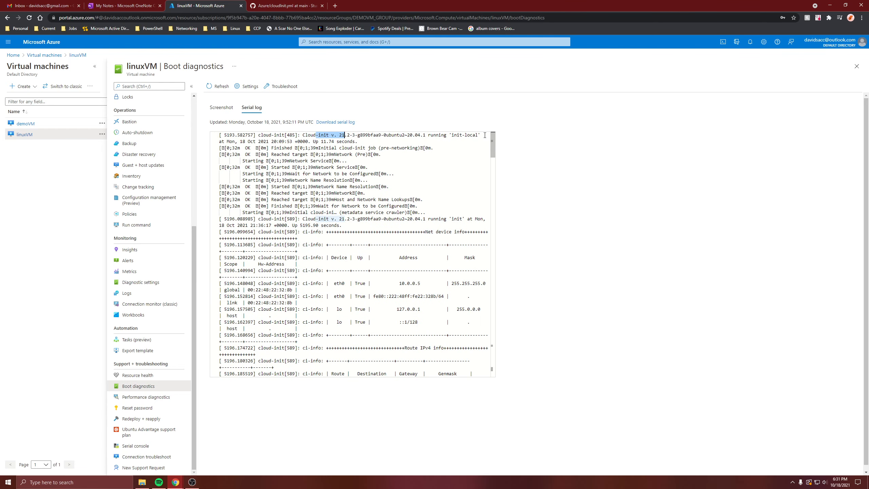
scroll(down, 3)
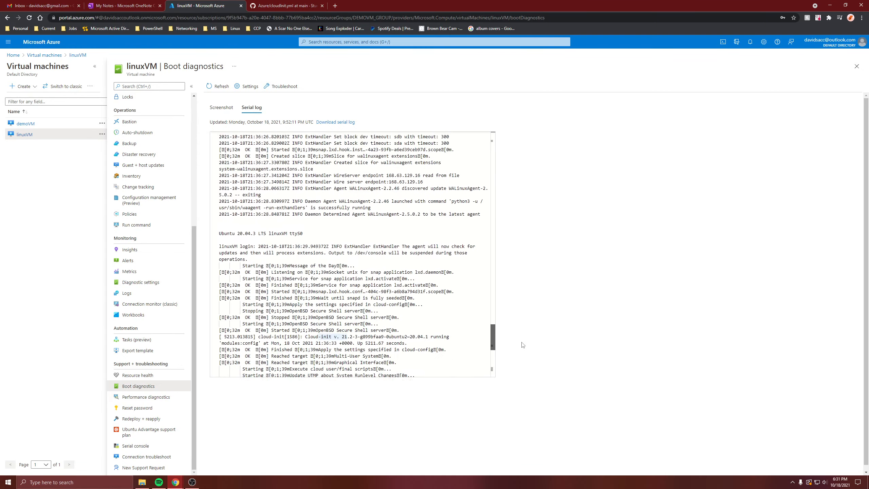